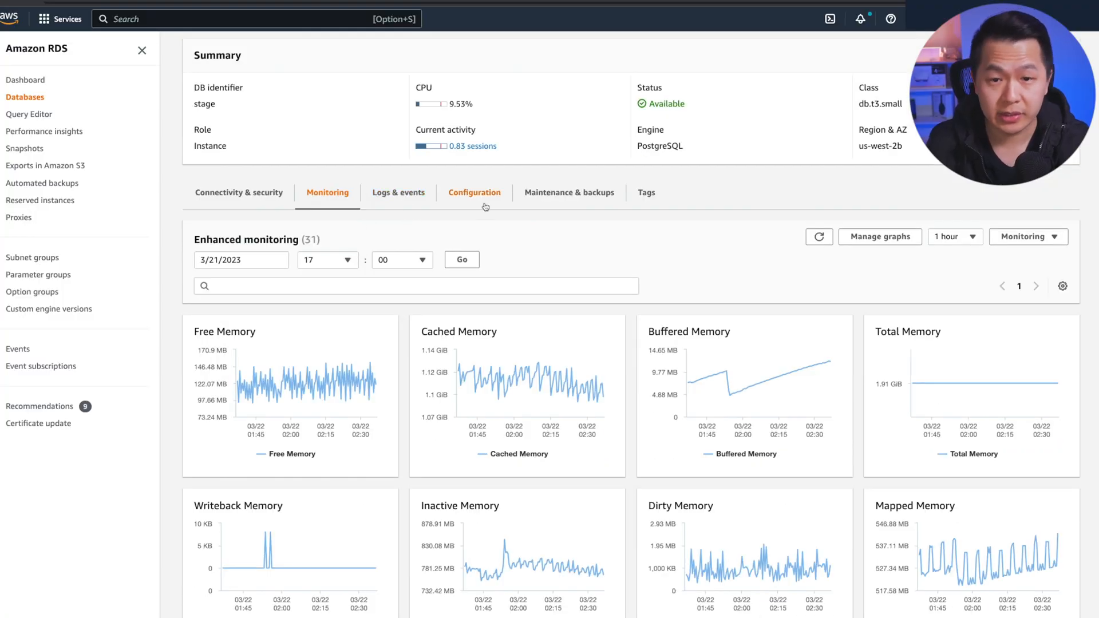
- Review the monitoring graph choices for the stage database and close them without changes
scroll("down", 3)
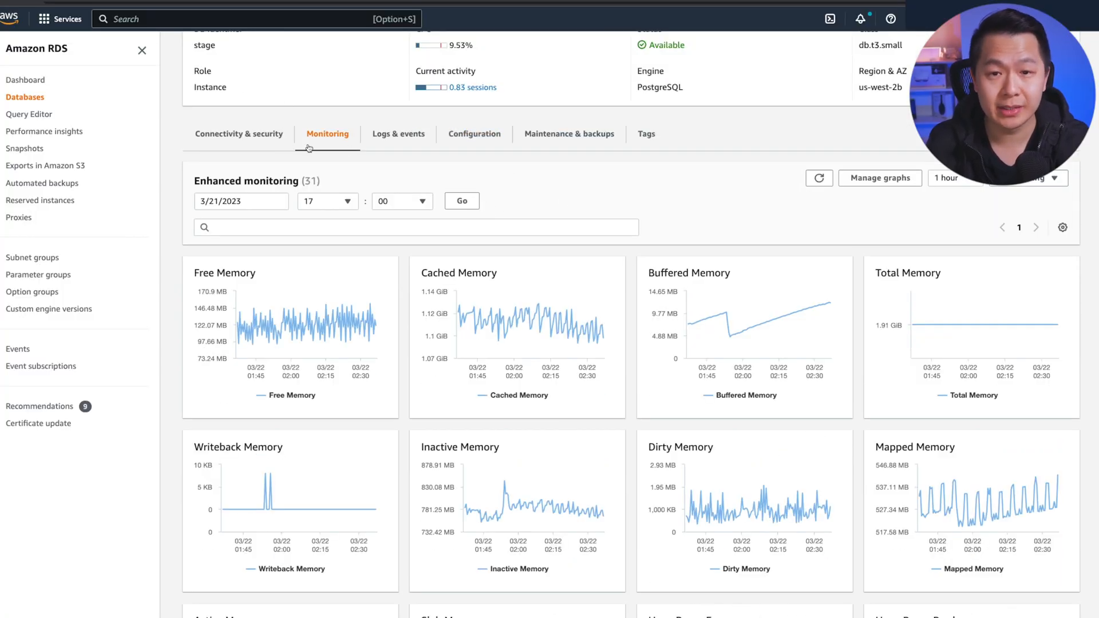
scroll("down", 3)
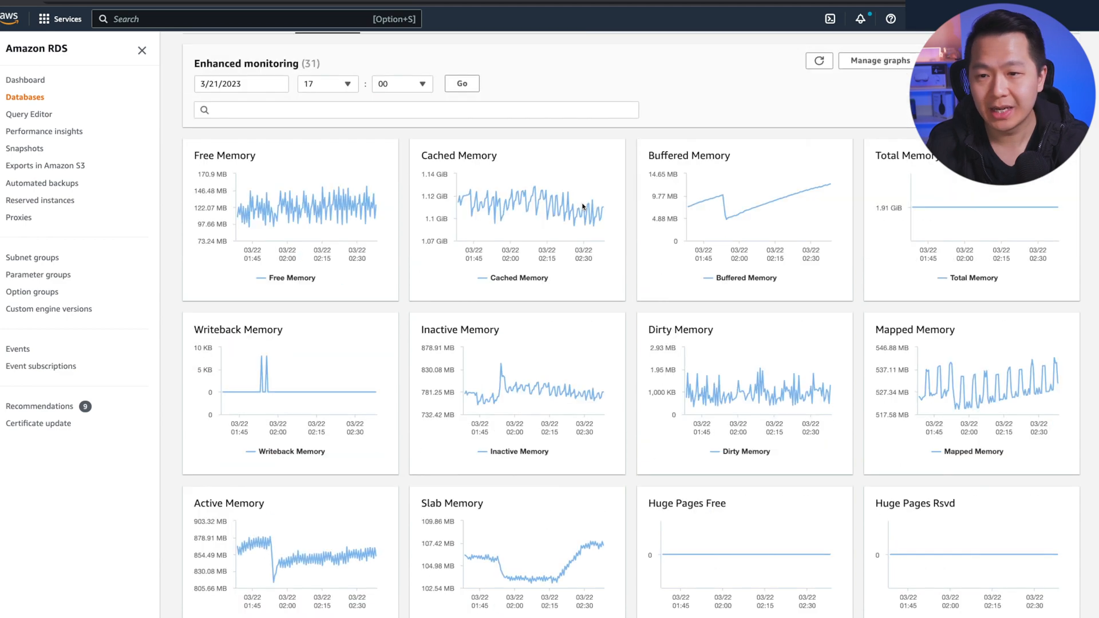
mouse_move(550, 207)
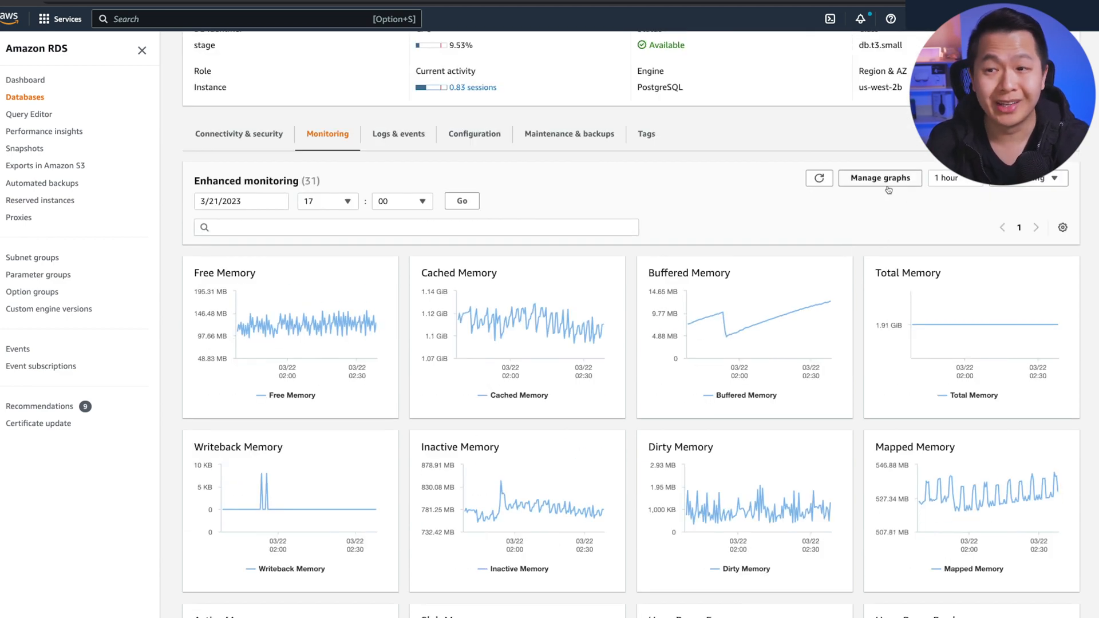
left_click(879, 177)
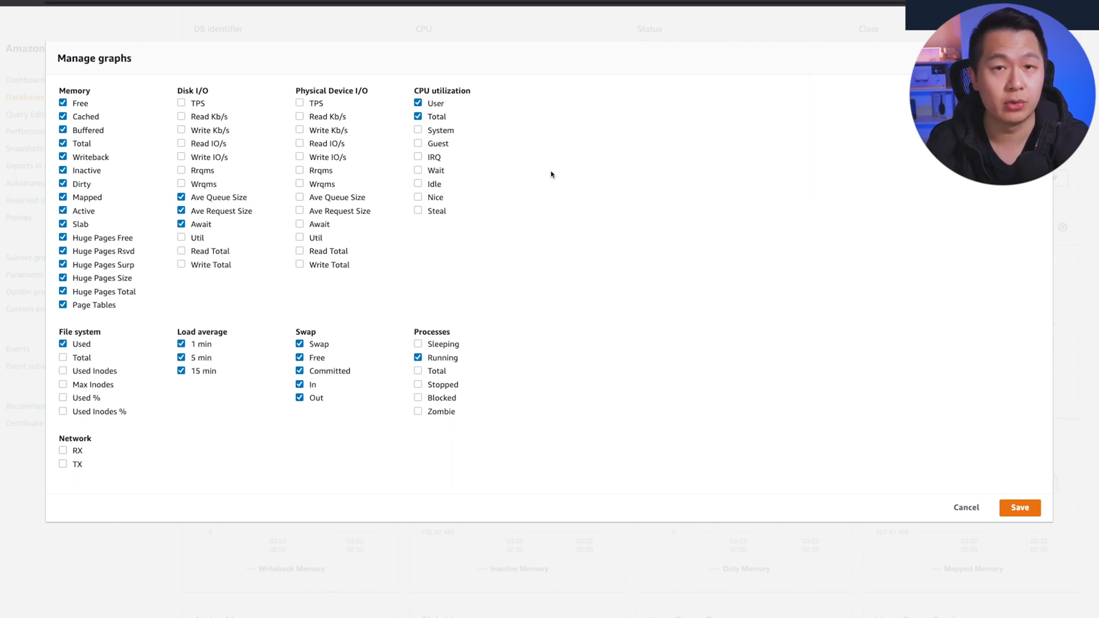
left_click(1018, 507)
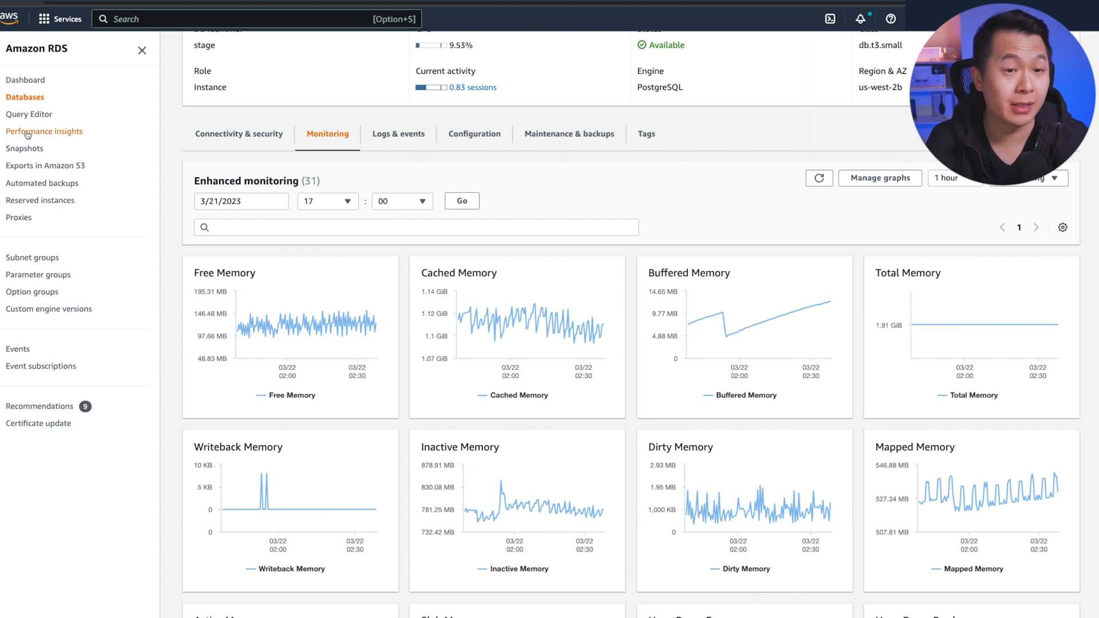
- Switch to Performance Insights and review the relative time range choices for the charts
left_click(43, 130)
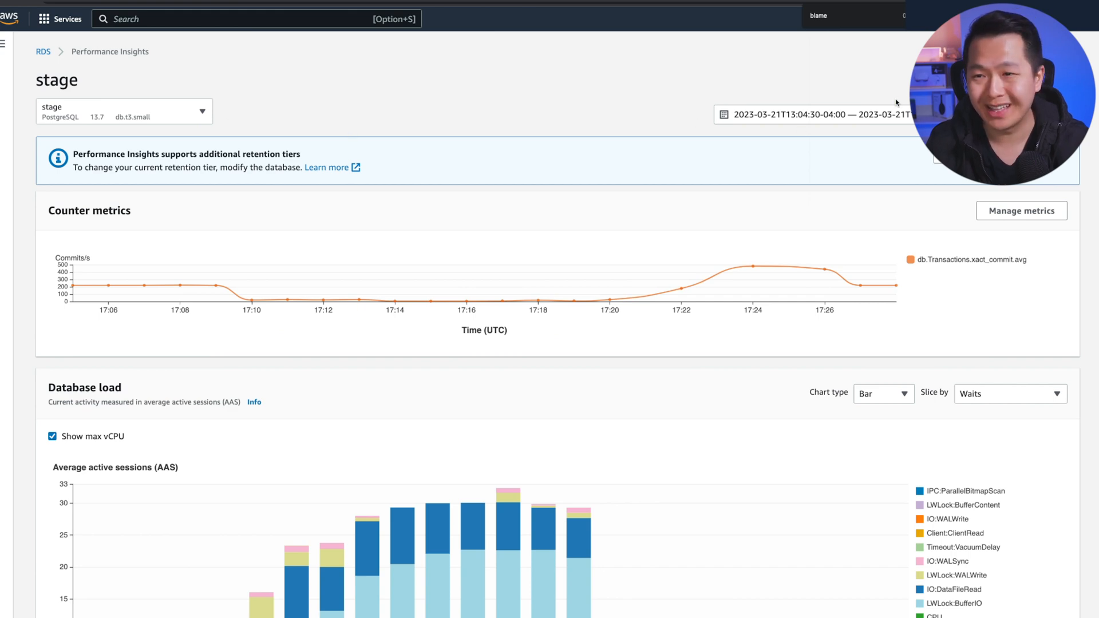
mouse_move(554, 96)
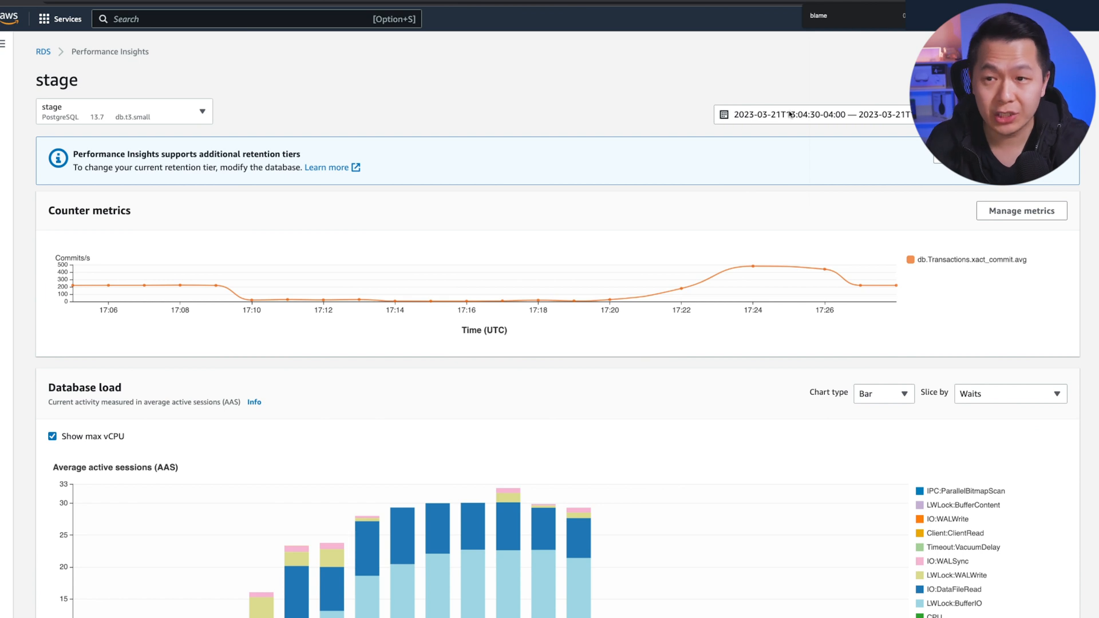
left_click(813, 114)
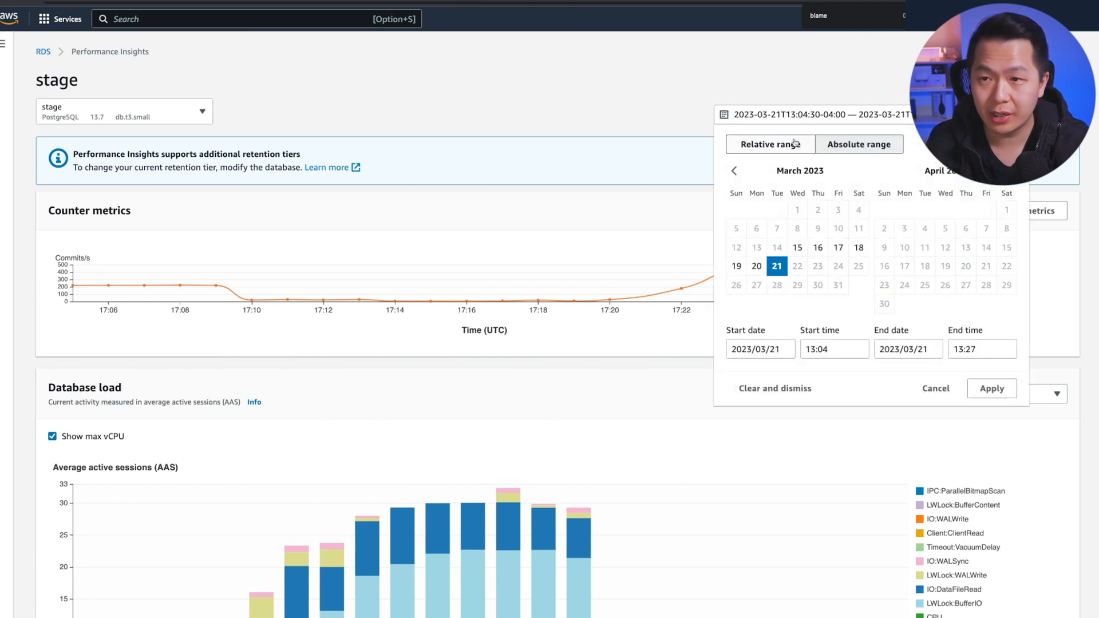
left_click(769, 144)
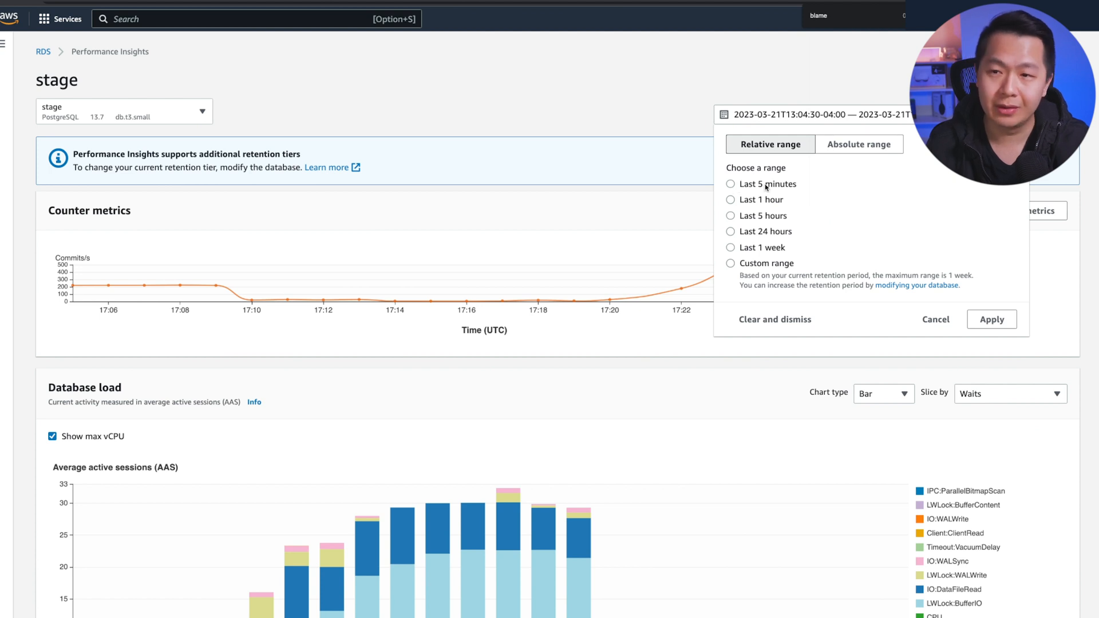
mouse_move(565, 101)
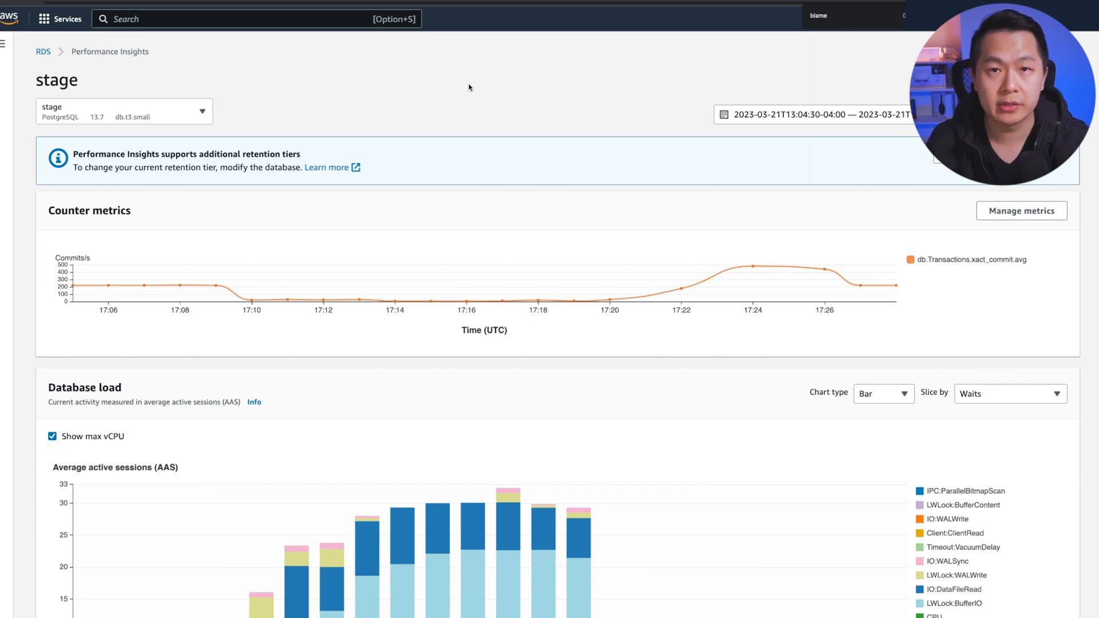
- Scroll past the Database load chart to the Top SQL list led by the companies name-search count query
scroll("down", 3)
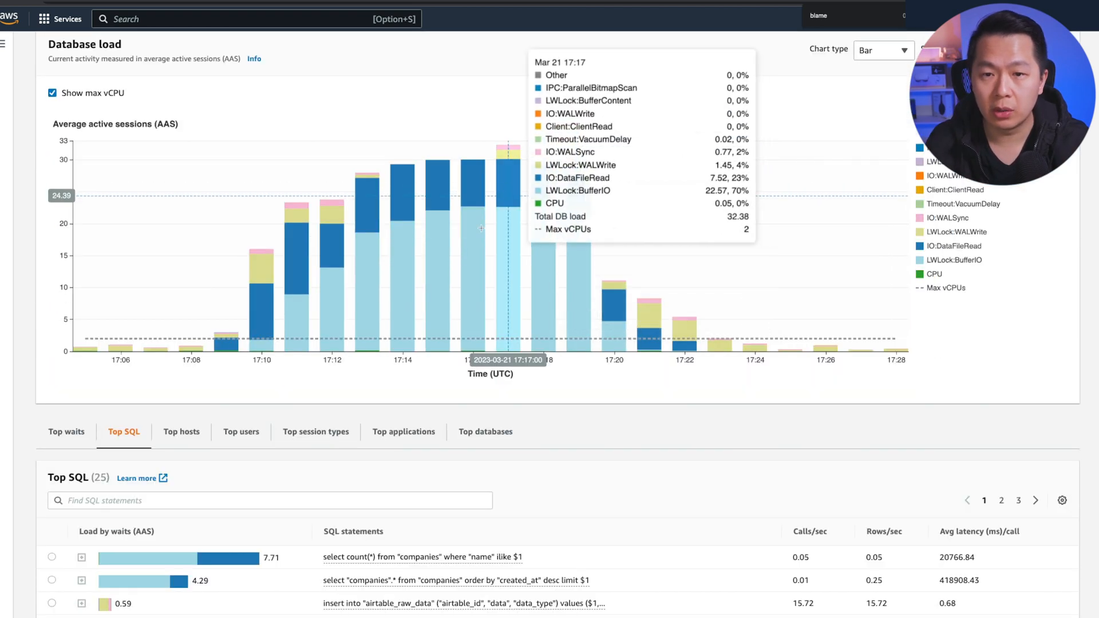
scroll("down", 3)
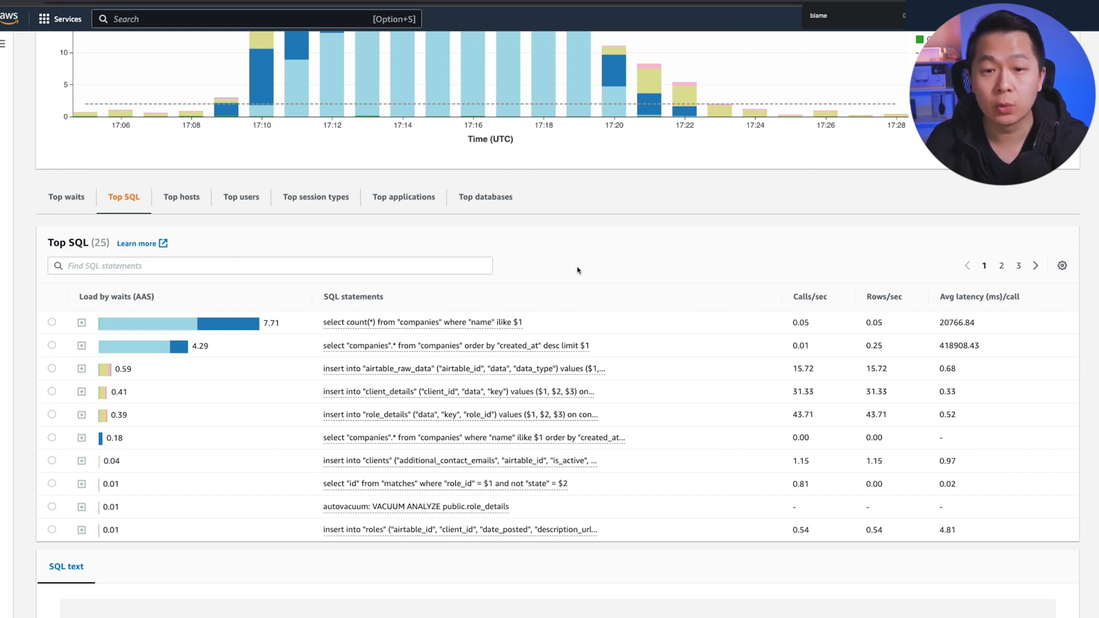
scroll("down", 3)
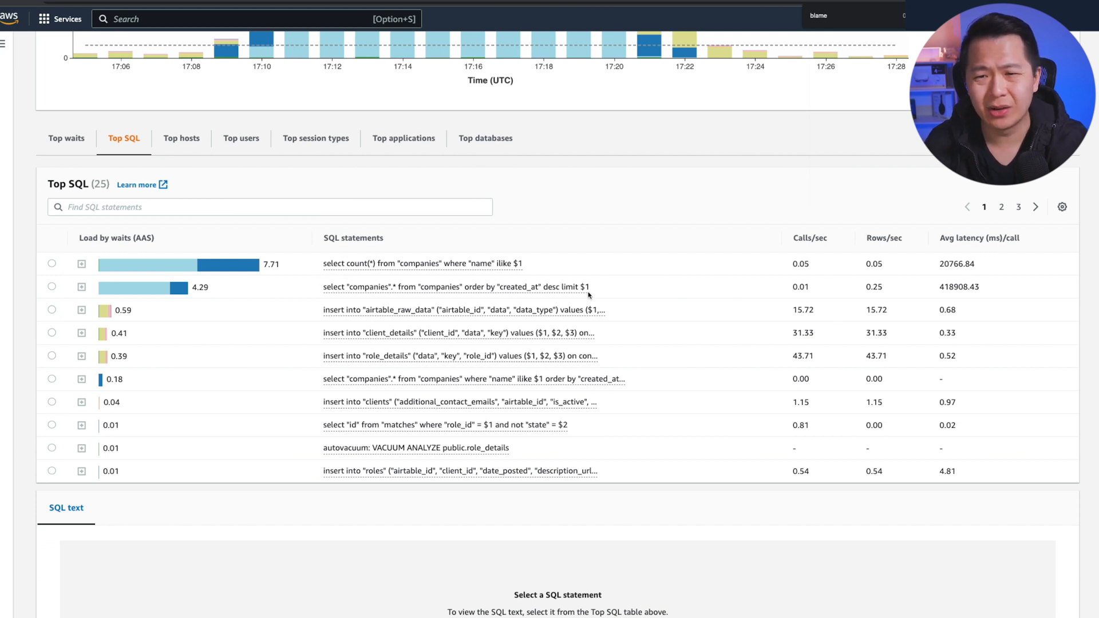
mouse_move(466, 277)
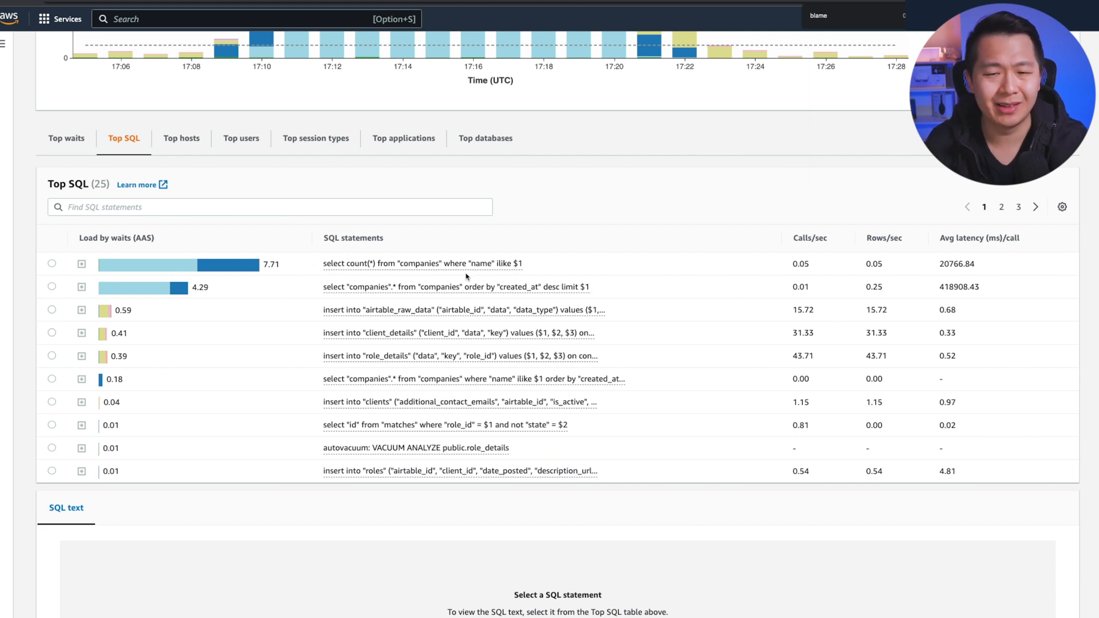
mouse_move(438, 279)
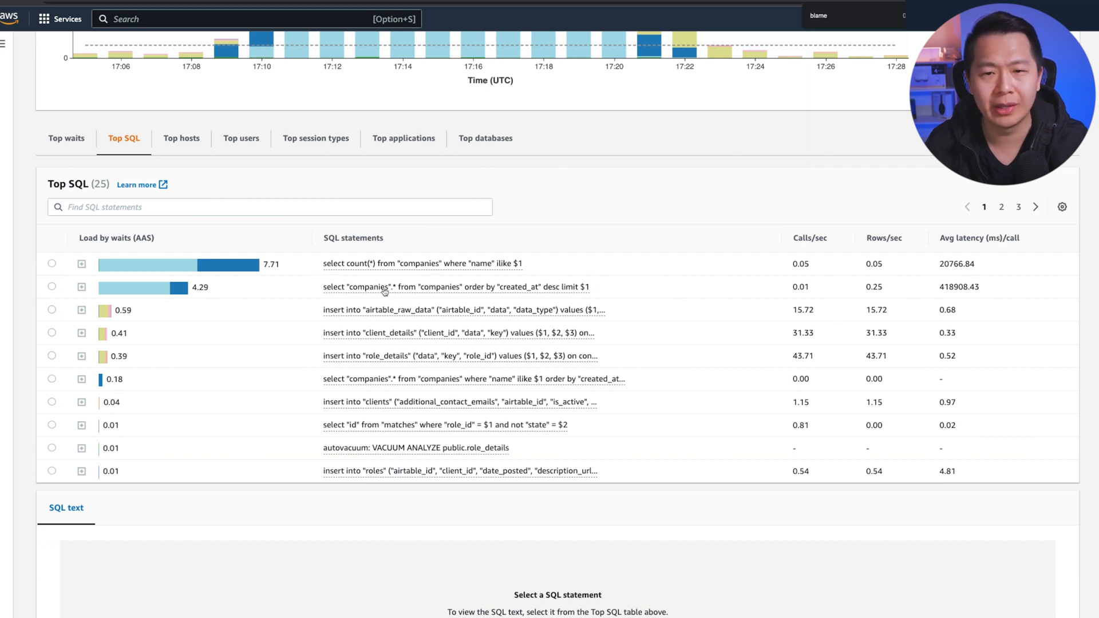
mouse_move(95, 270)
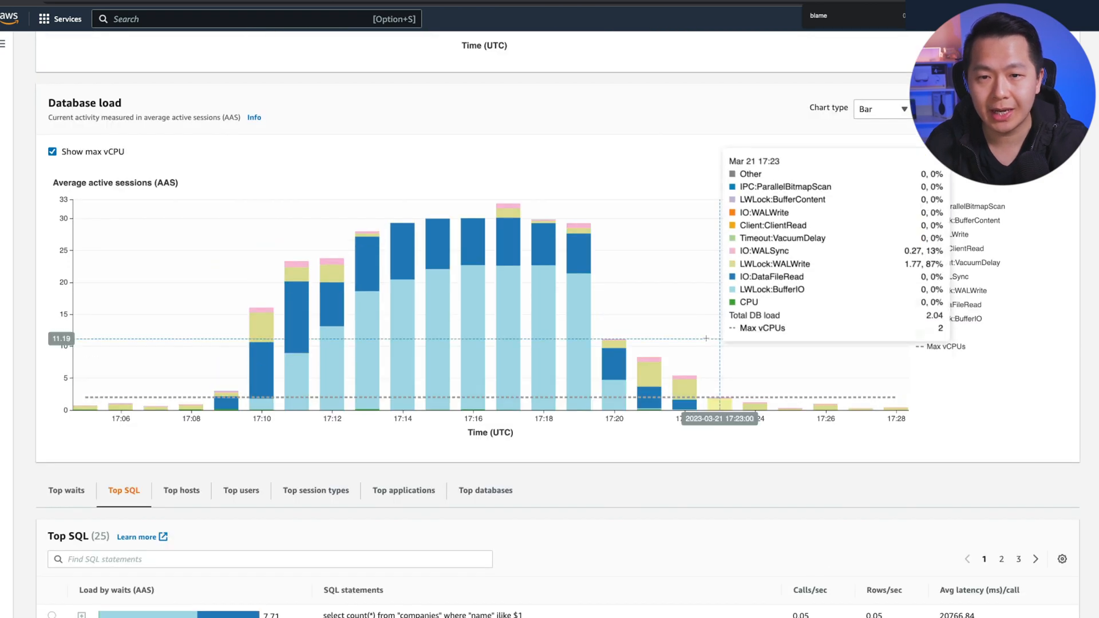
mouse_move(974, 481)
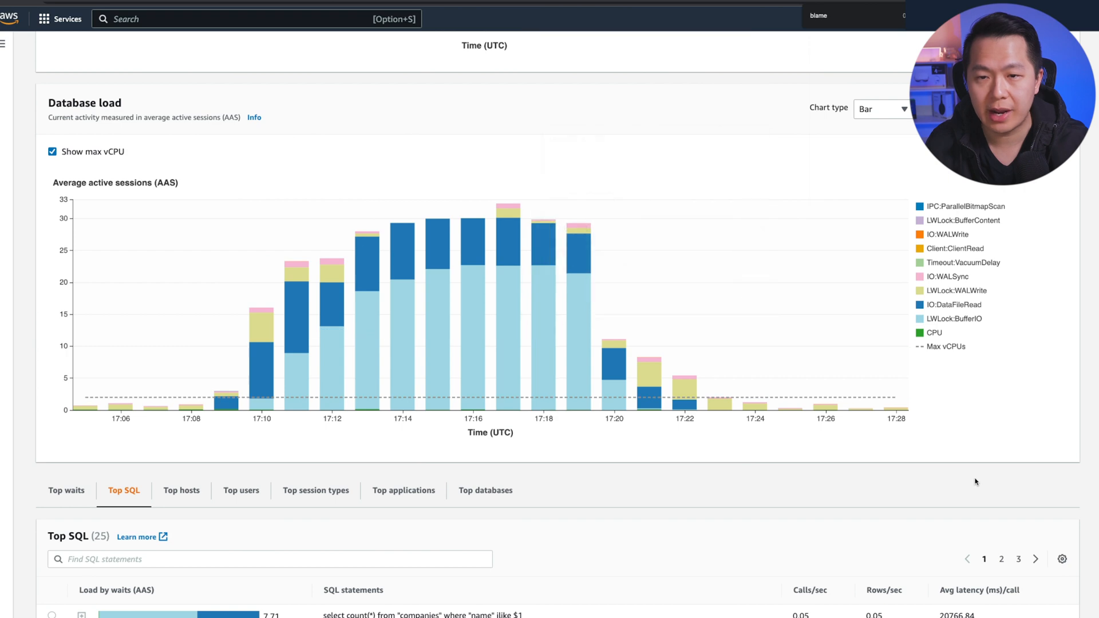
mouse_move(946, 330)
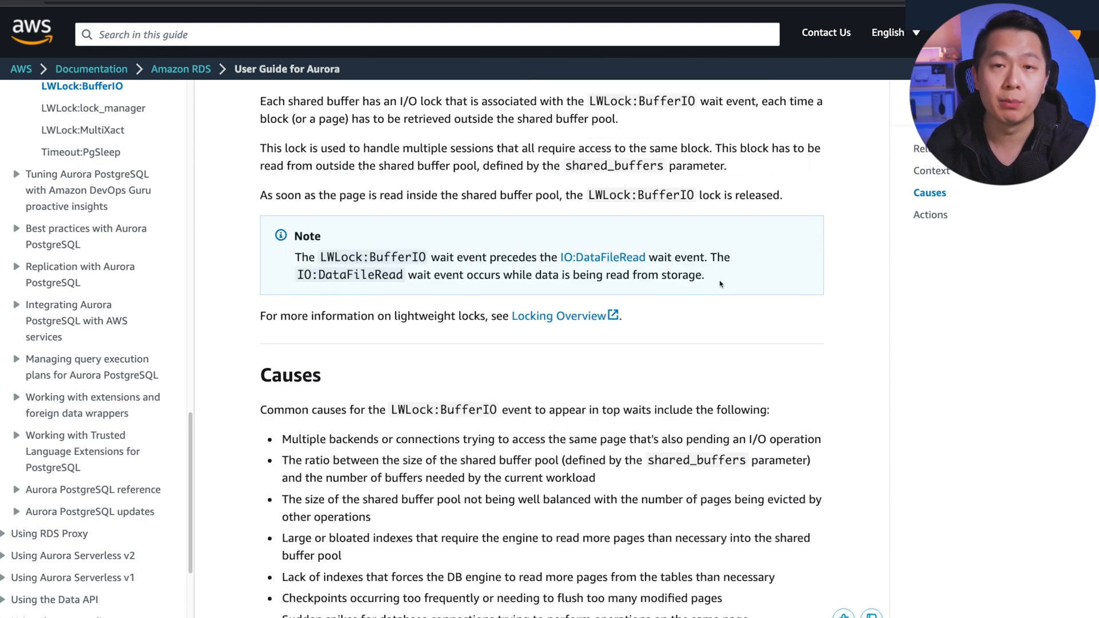
- Scroll the LWLock:BufferIO doc page back to its Context section preceding IO:DataFileRead
scroll("up", 3)
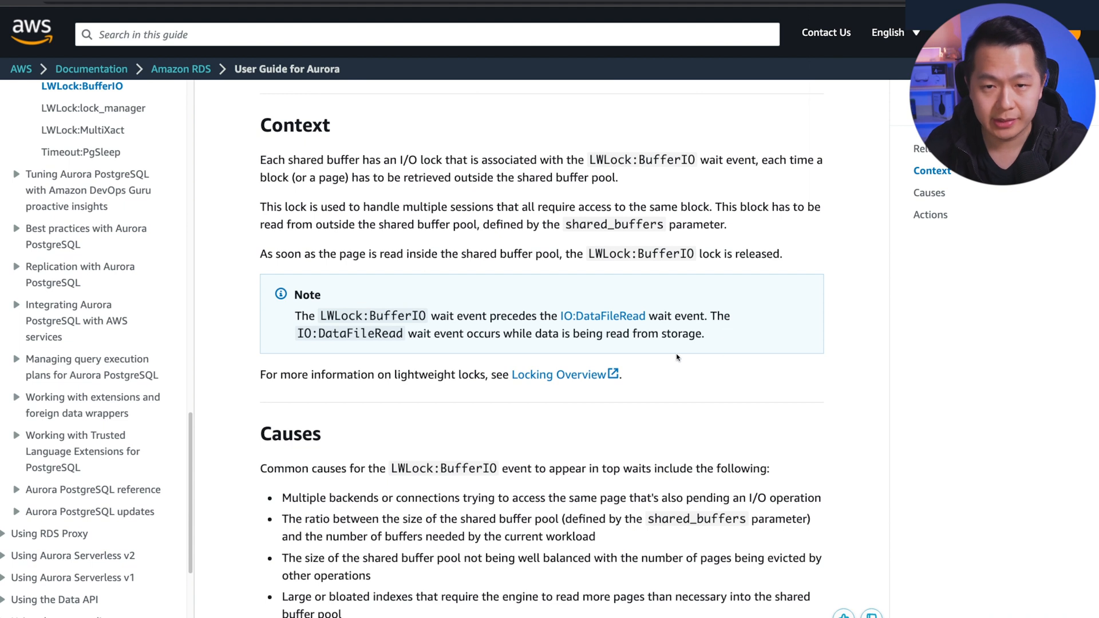
mouse_move(744, 322)
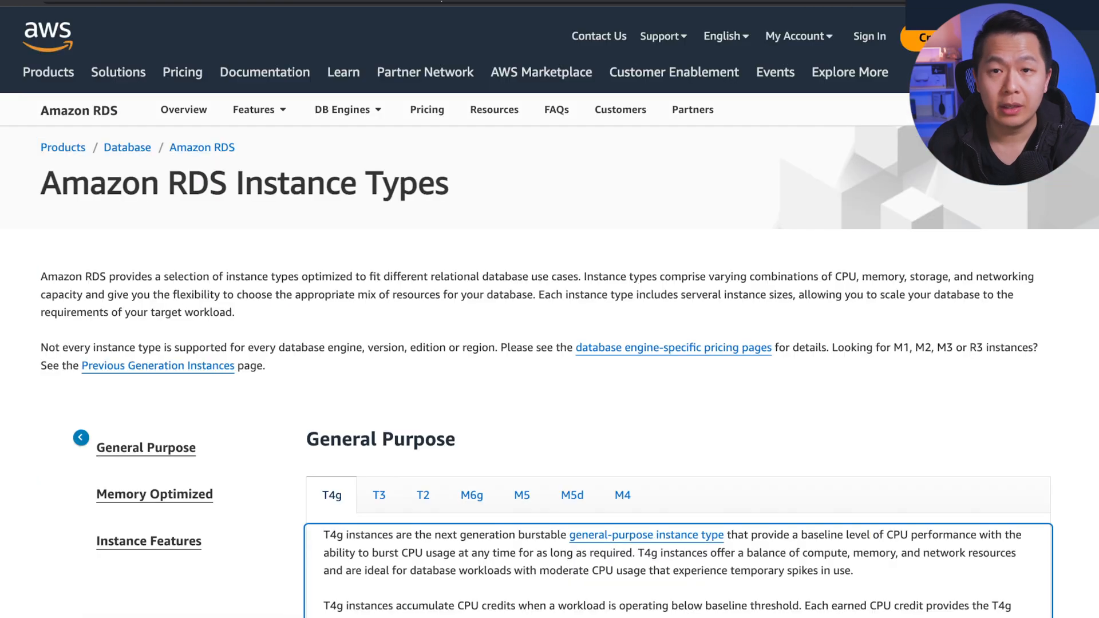
- Scroll the General Purpose T4g tab to the specs table showing db.t4g.small with 2 vCPUs and 2 GiB
scroll("down", 3)
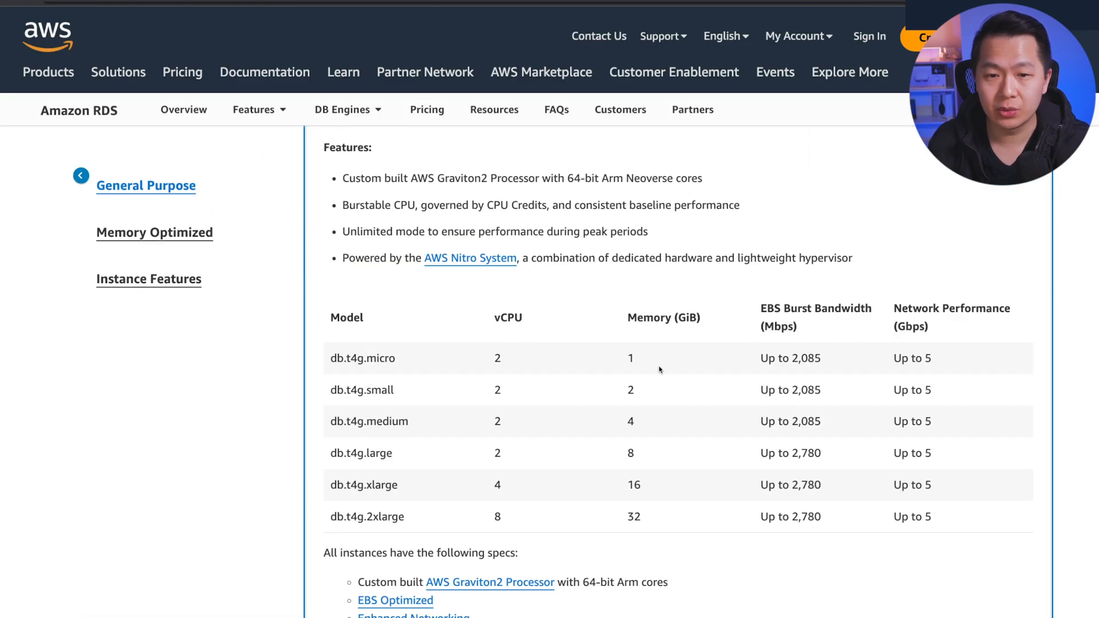
mouse_move(420, 396)
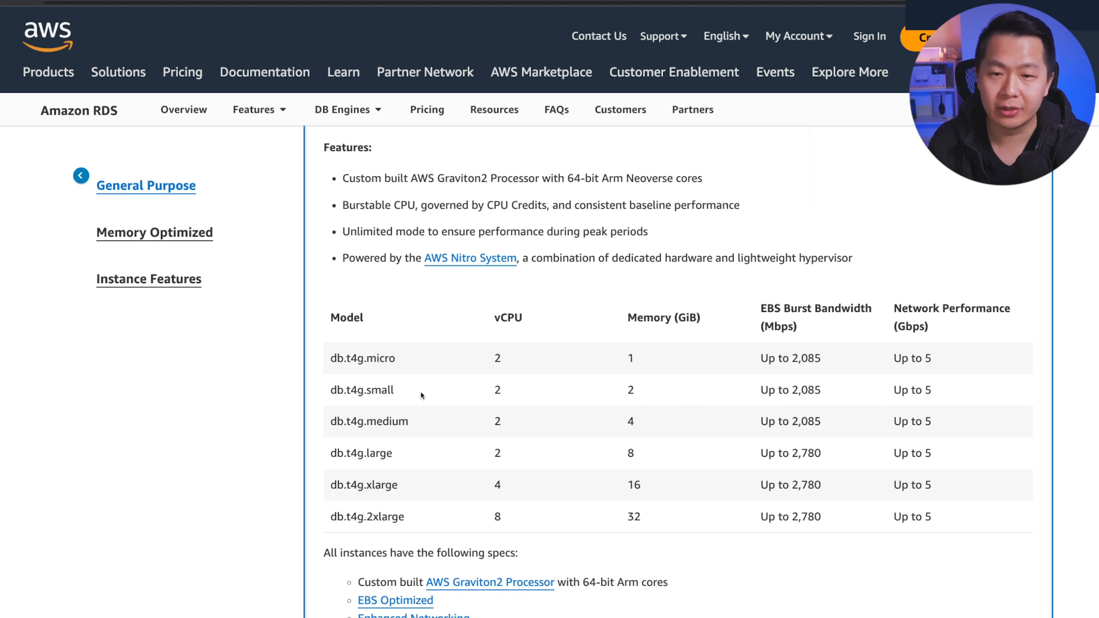
mouse_move(654, 397)
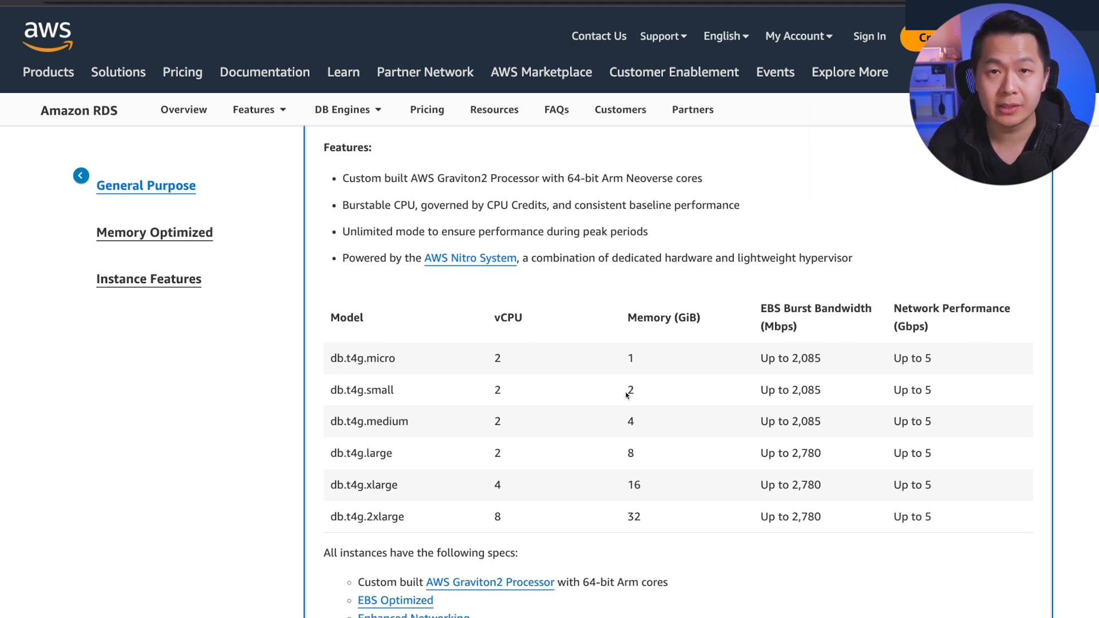
mouse_move(500, 346)
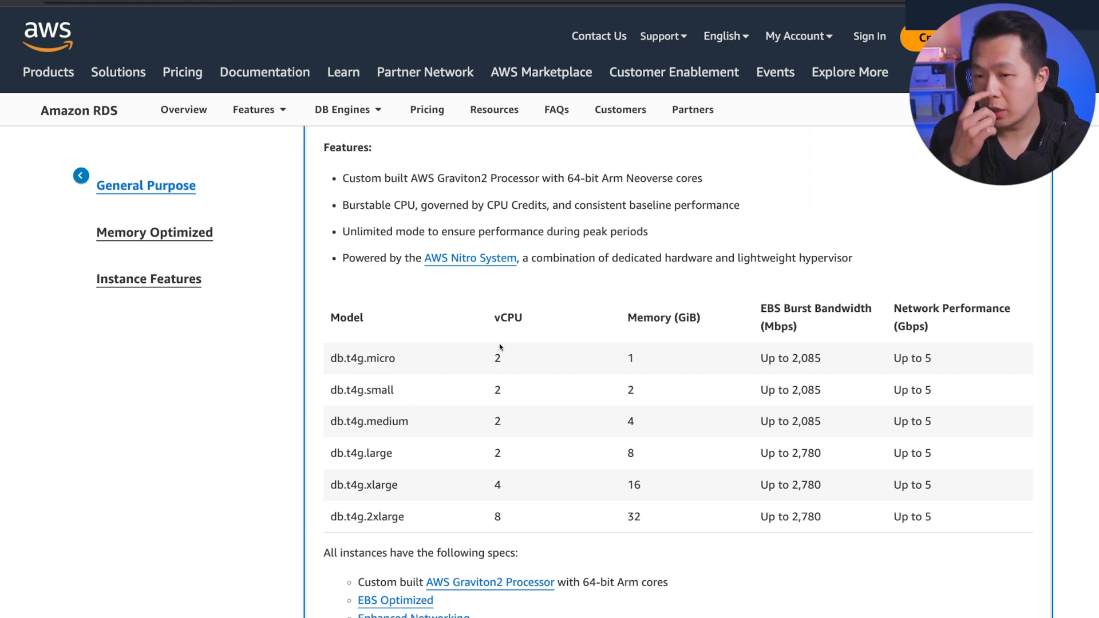